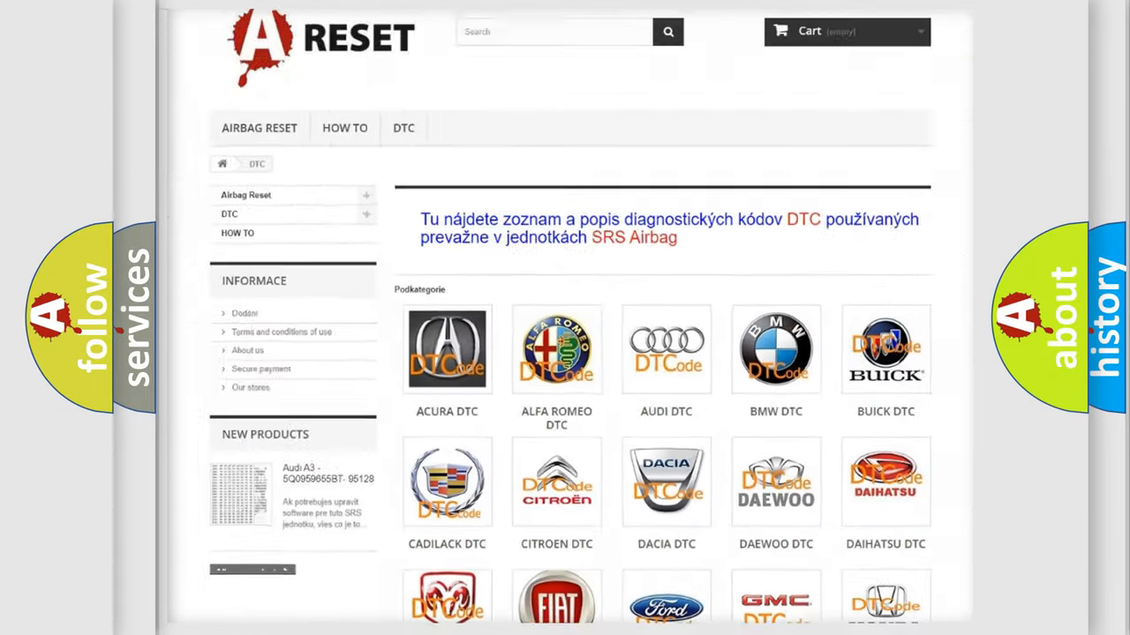
- Scroll the DTC brand grid and select the INFINITI logo to show its B-series trouble codes
scroll(down, 3)
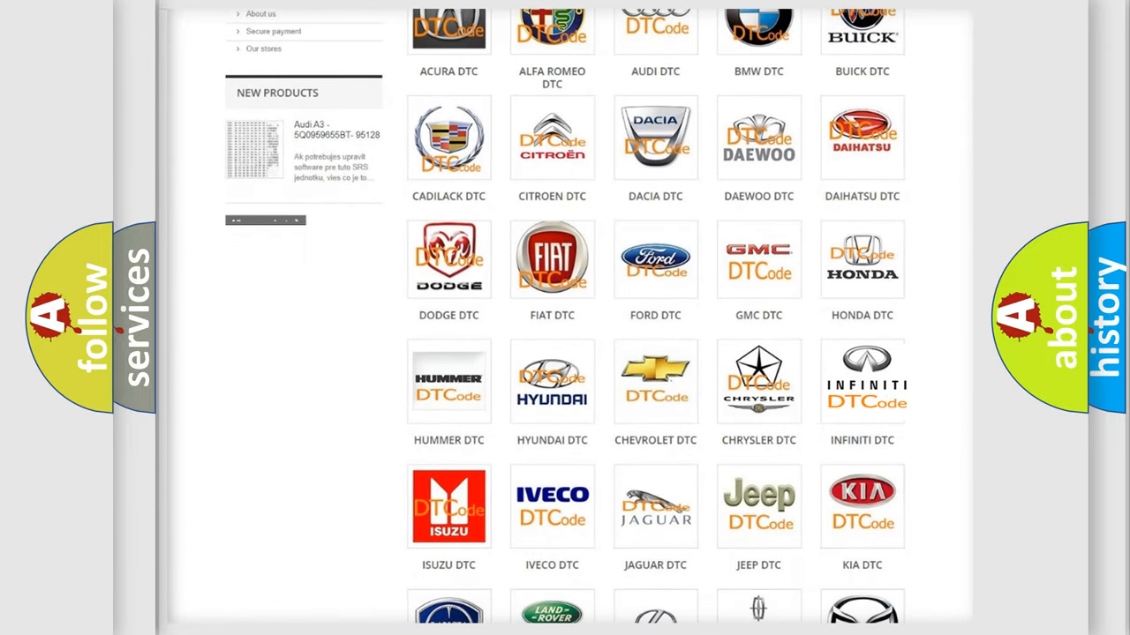
click(862, 379)
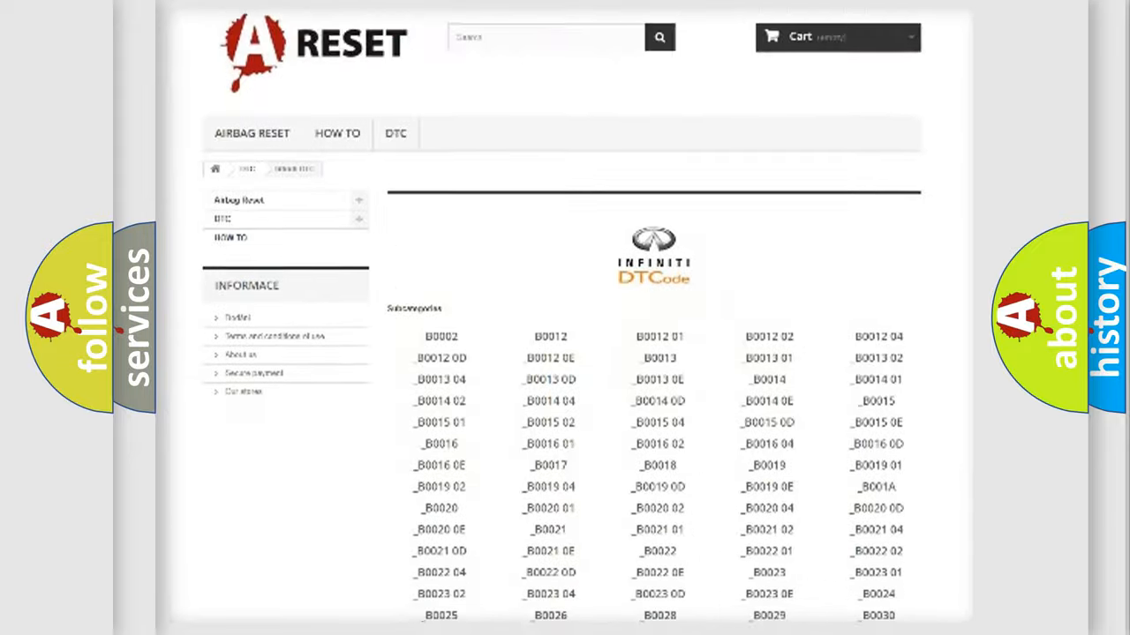